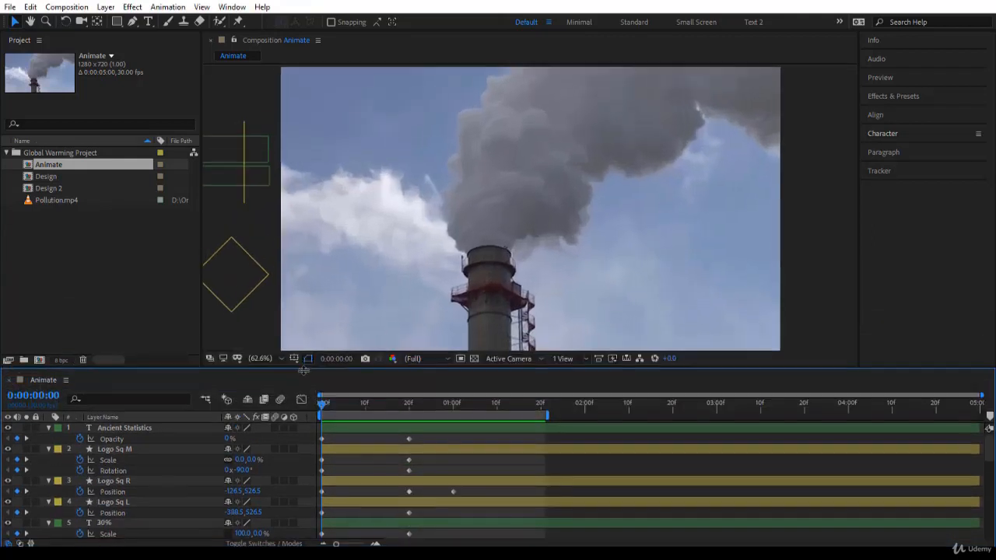
Preview the animation, then move the title bar, Global and Warming keyframes earlier
{"action": "left_click", "coordinate": [324, 403]}
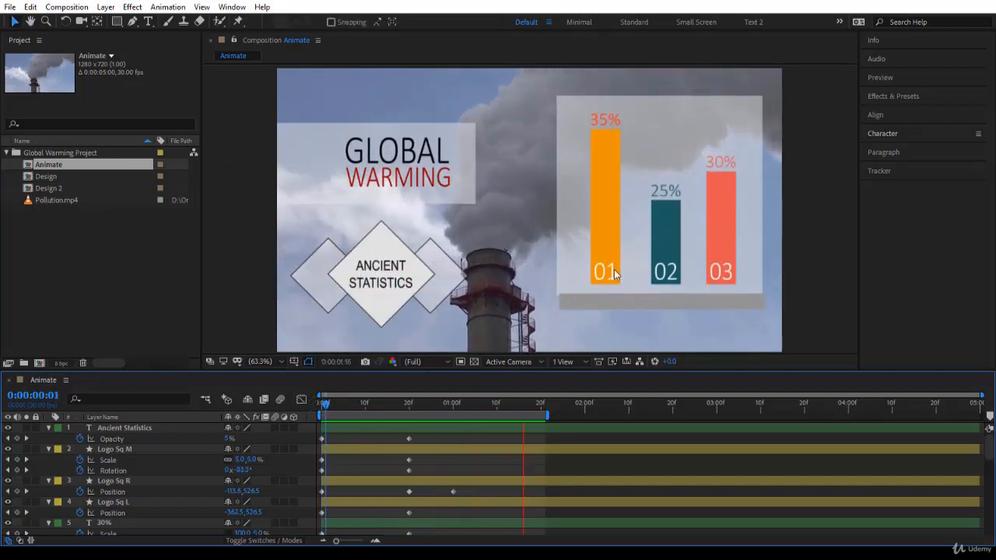
{"action": "left_click", "coordinate": [329, 417]}
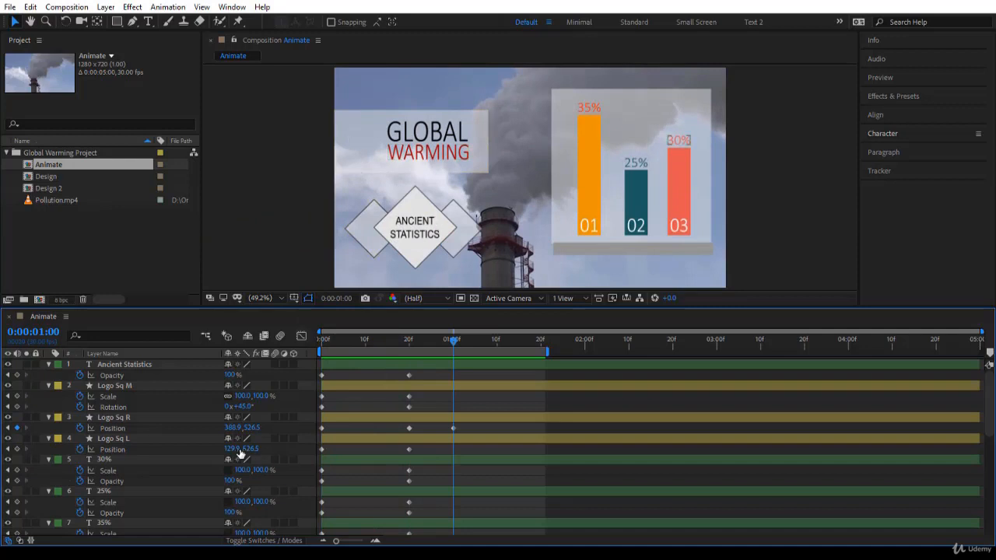
{"action": "scroll", "scroll_direction": "down", "scroll_amount": 3}
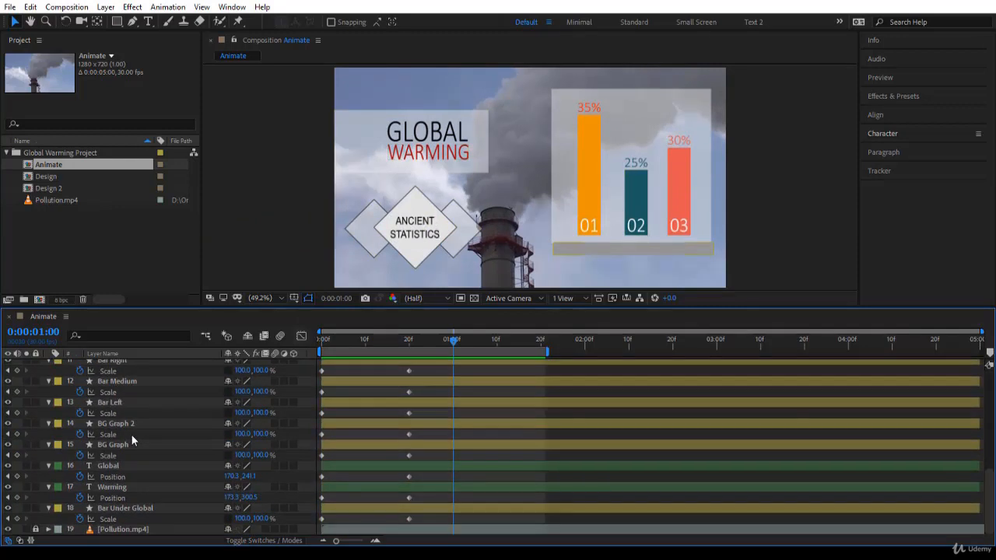
{"action": "left_click", "coordinate": [108, 465]}
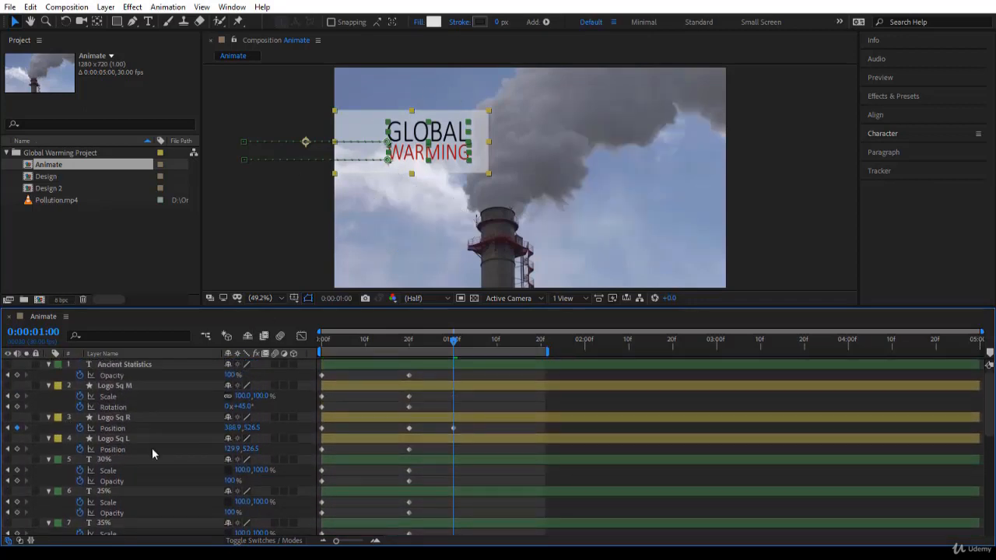
{"action": "mouse_move", "coordinate": [155, 491]}
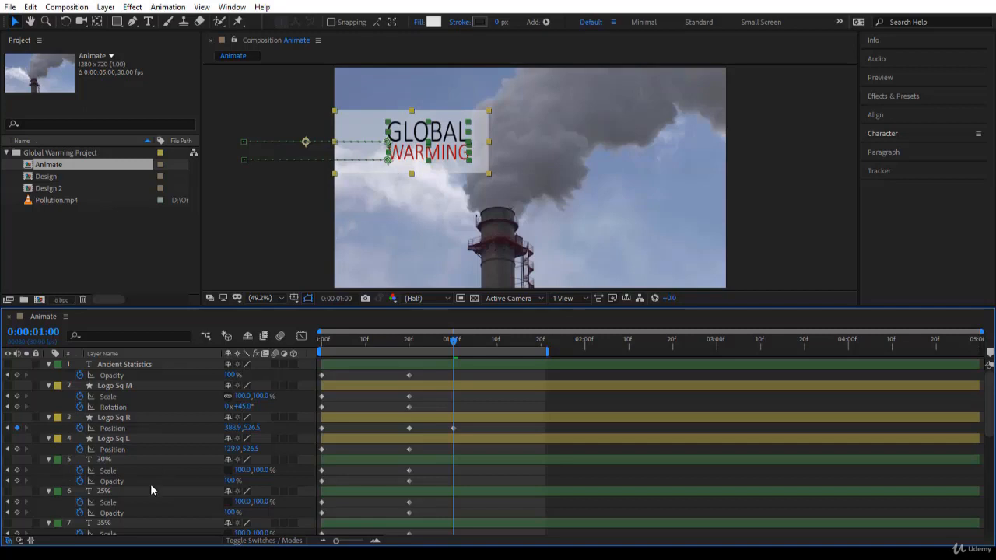
{"action": "scroll", "scroll_direction": "down", "scroll_amount": 3}
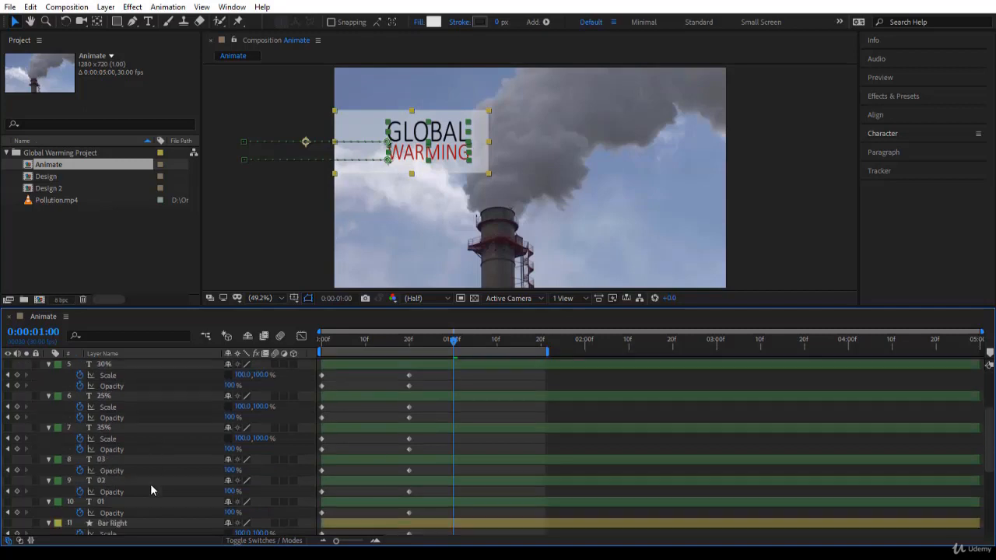
{"action": "scroll", "scroll_direction": "down", "scroll_amount": 3}
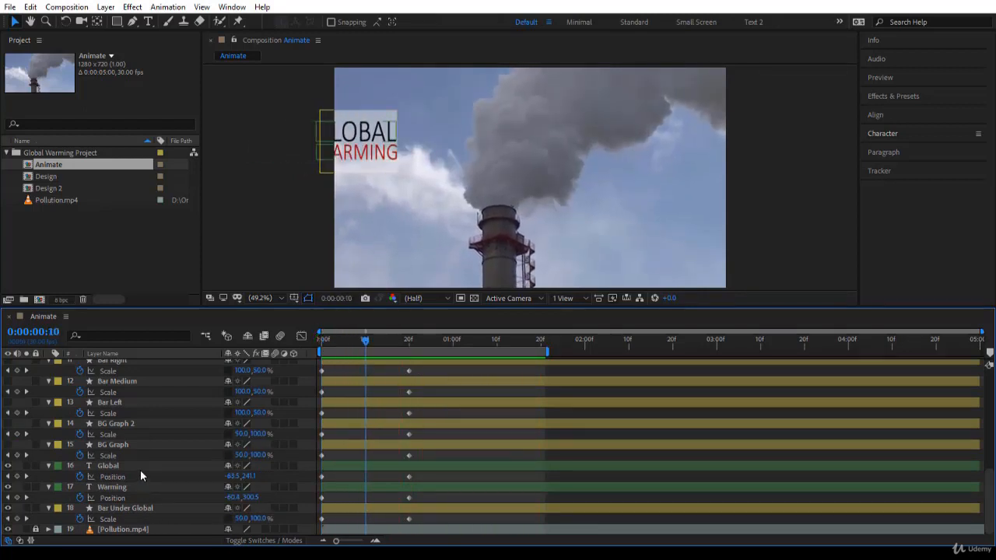
{"action": "left_click", "coordinate": [107, 465]}
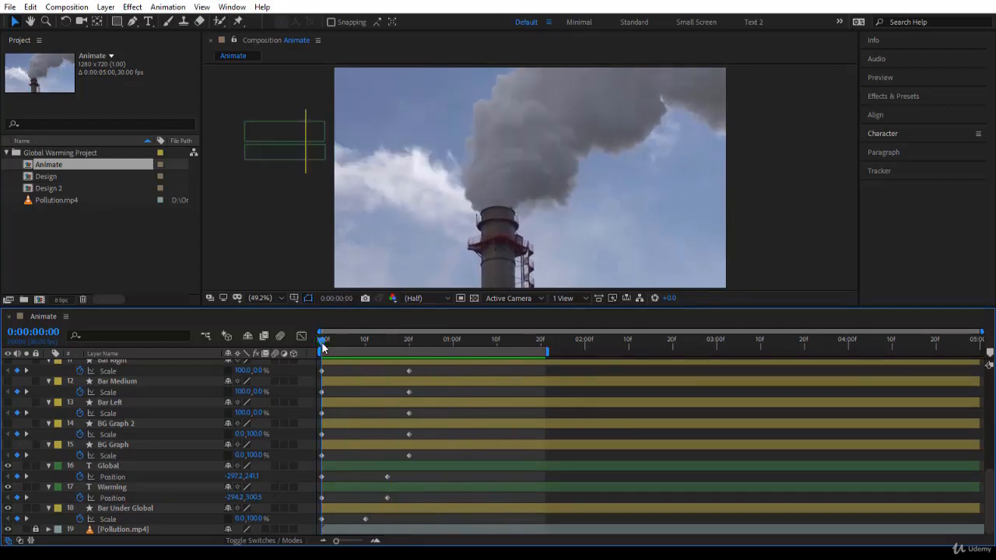
Check the title animation, then shift the BG Graph and BG Graph 2 bars later
{"action": "left_click_drag", "start_coordinate": [324, 340], "coordinate": [442, 340]}
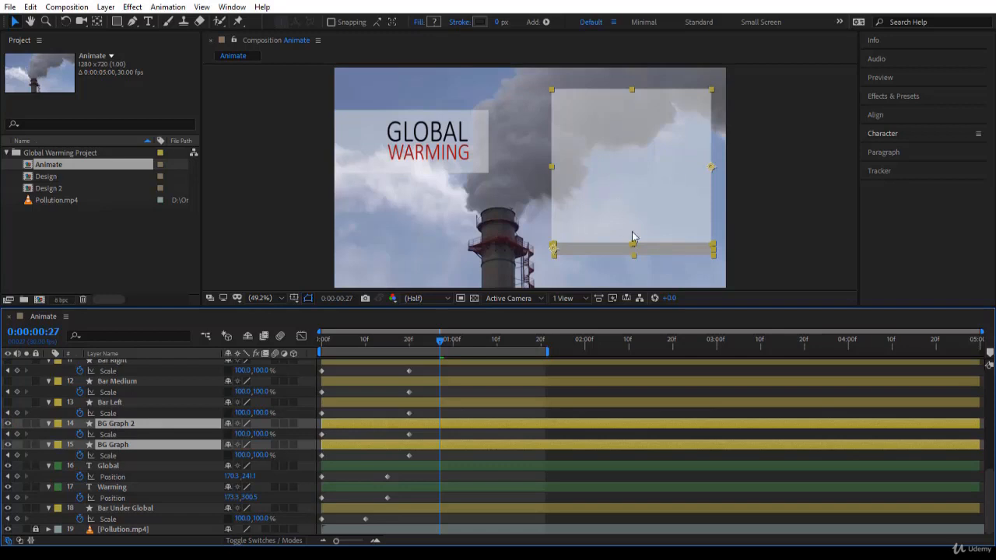
{"action": "mouse_move", "coordinate": [427, 432]}
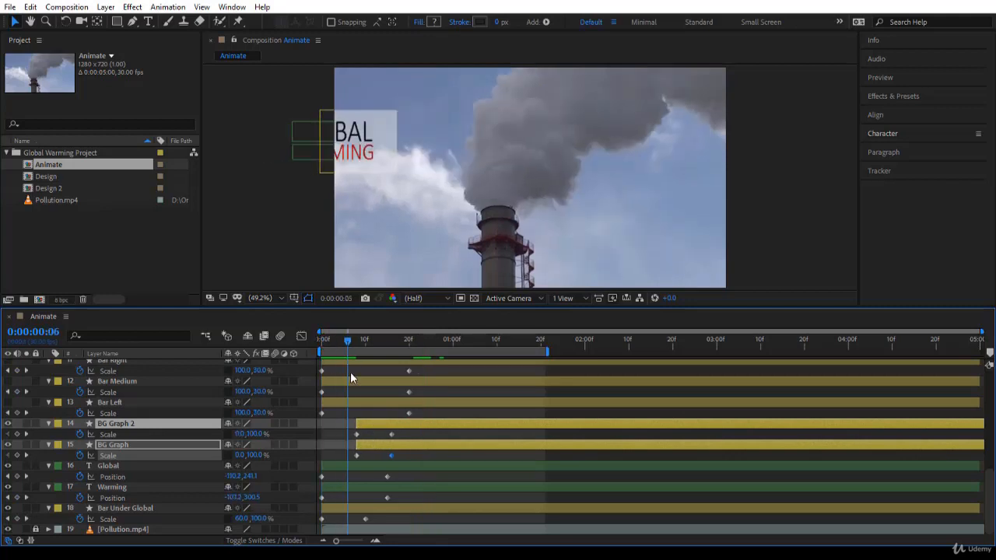
{"action": "left_click_drag", "start_coordinate": [347, 340], "coordinate": [412, 340]}
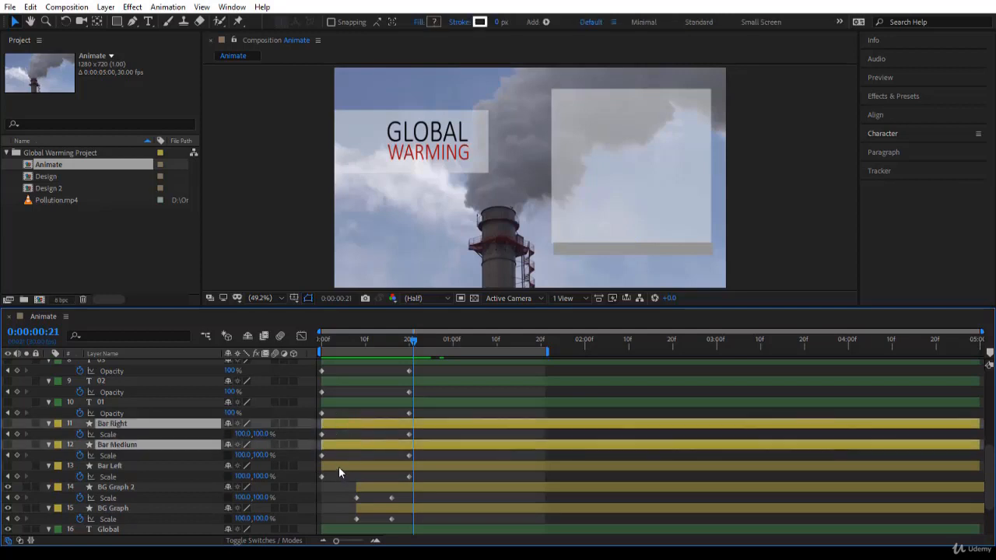
Select Bar Left, Bar Medium and Bar Right and move their layer bars later
{"action": "left_click", "coordinate": [8, 423]}
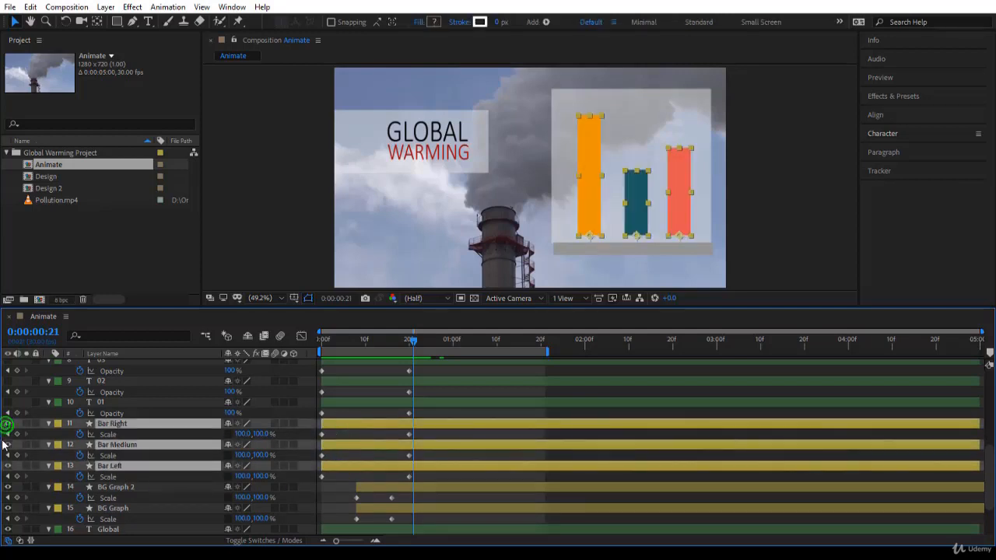
{"action": "mouse_move", "coordinate": [369, 430]}
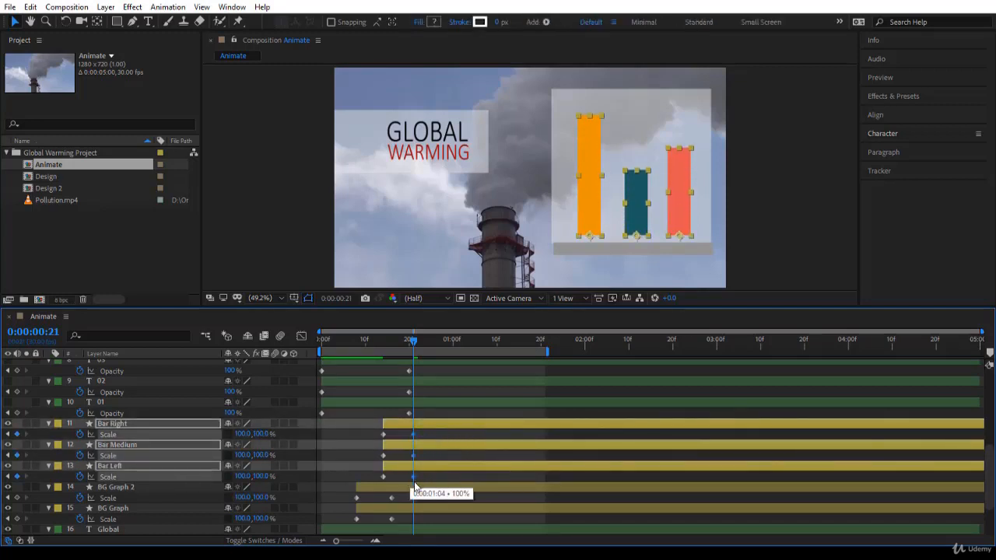
{"action": "left_click", "coordinate": [319, 345]}
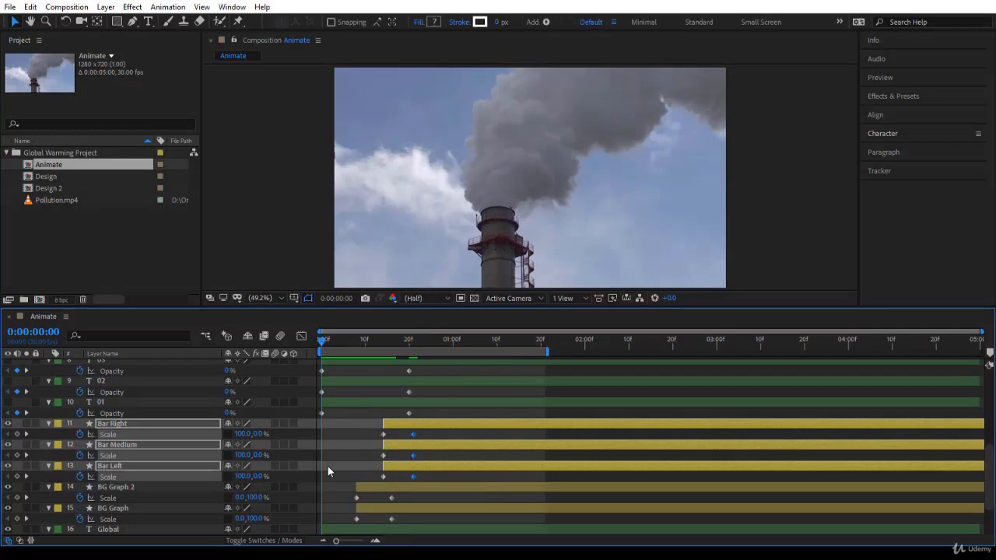
{"action": "left_click", "coordinate": [351, 361]}
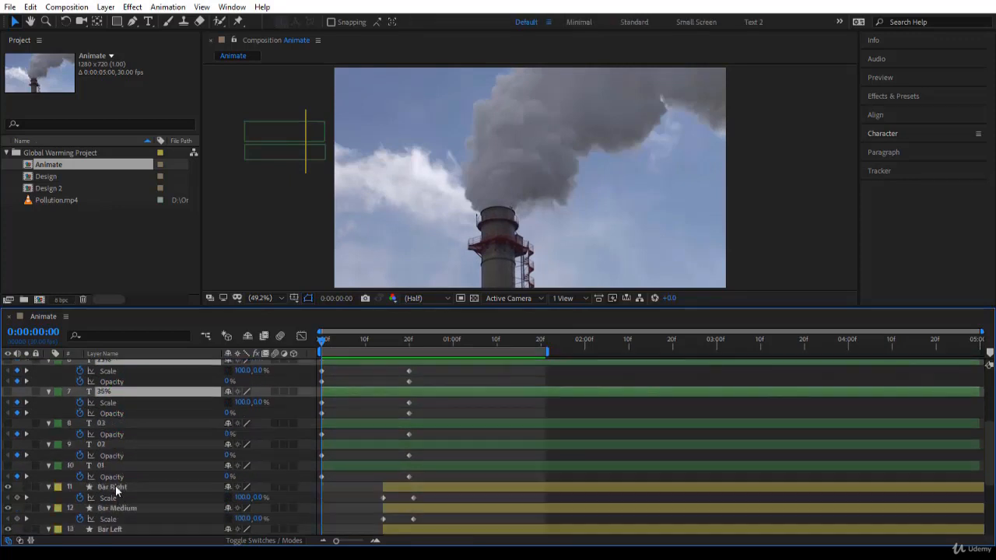
{"action": "mouse_move", "coordinate": [117, 444]}
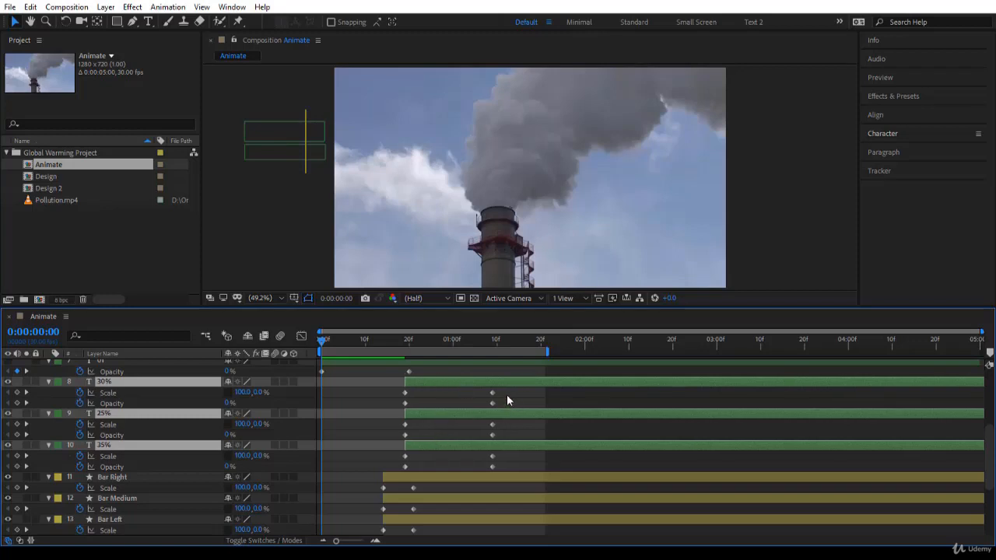
Move the 30%, 25% and 35% label layers later and below layers 01–03
{"action": "left_click", "coordinate": [490, 468]}
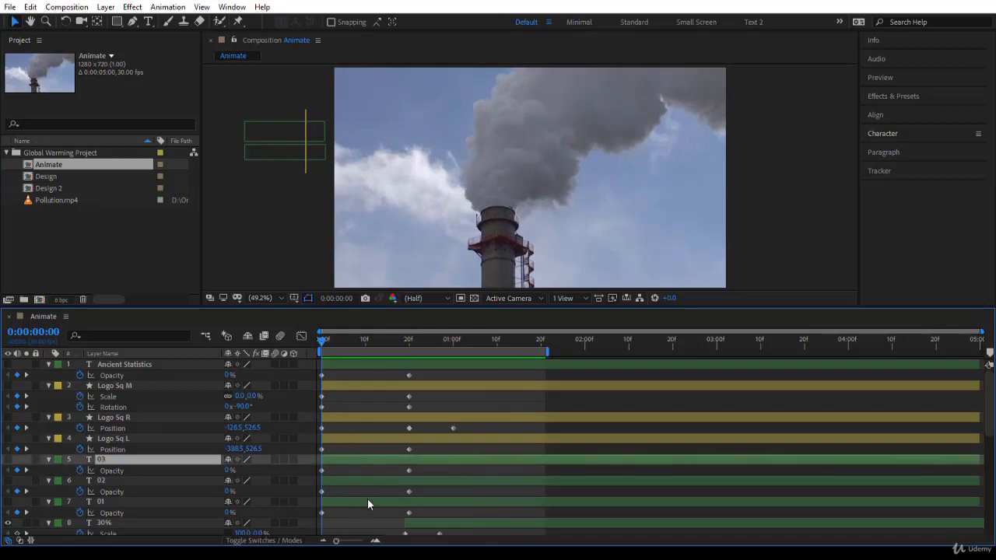
Select layers 01, 02 and 03 and shift their layer bars later
{"action": "left_click", "coordinate": [101, 502]}
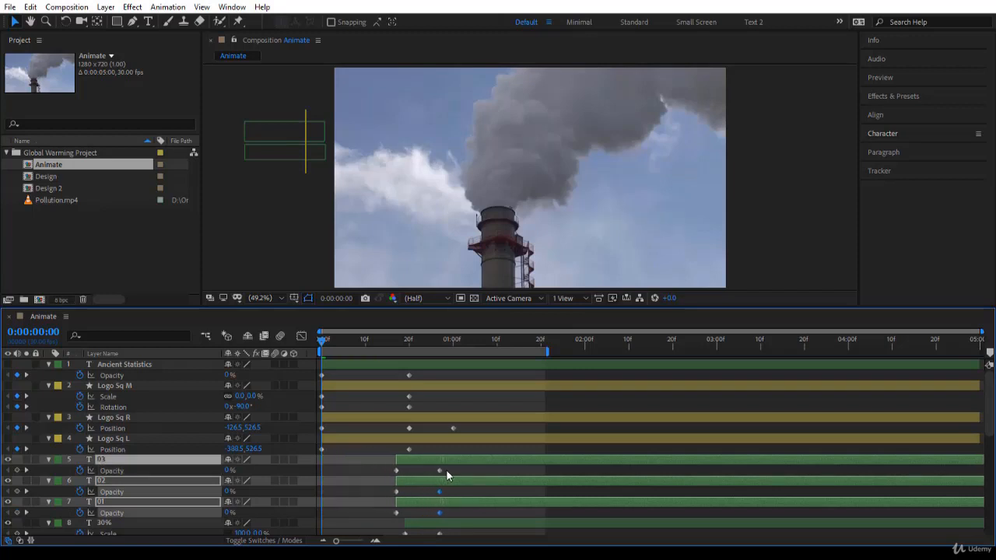
{"action": "left_click_drag", "start_coordinate": [321, 352], "coordinate": [416, 352]}
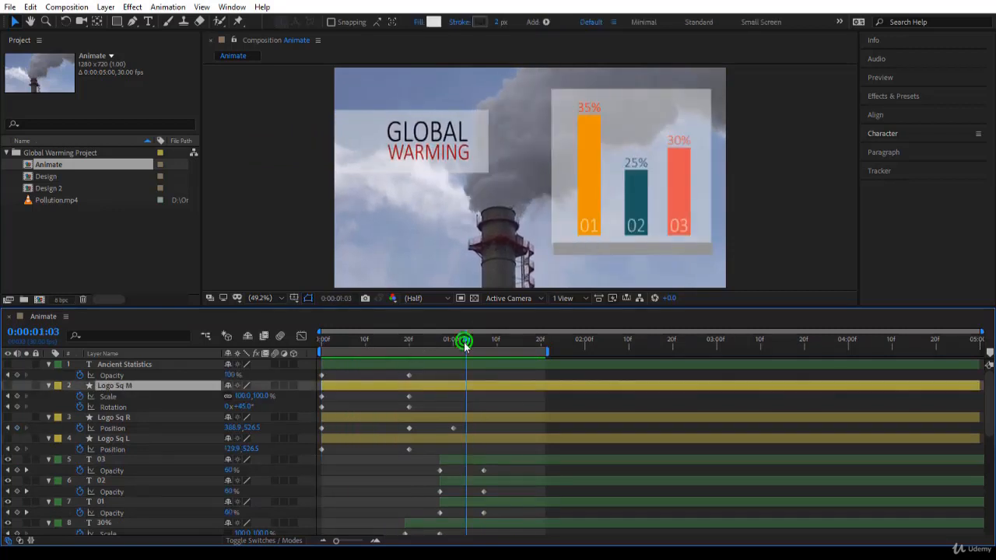
Retime Logo Sq M, R and L to around 20f and extend the work area to 3:00
{"action": "left_click", "coordinate": [320, 348]}
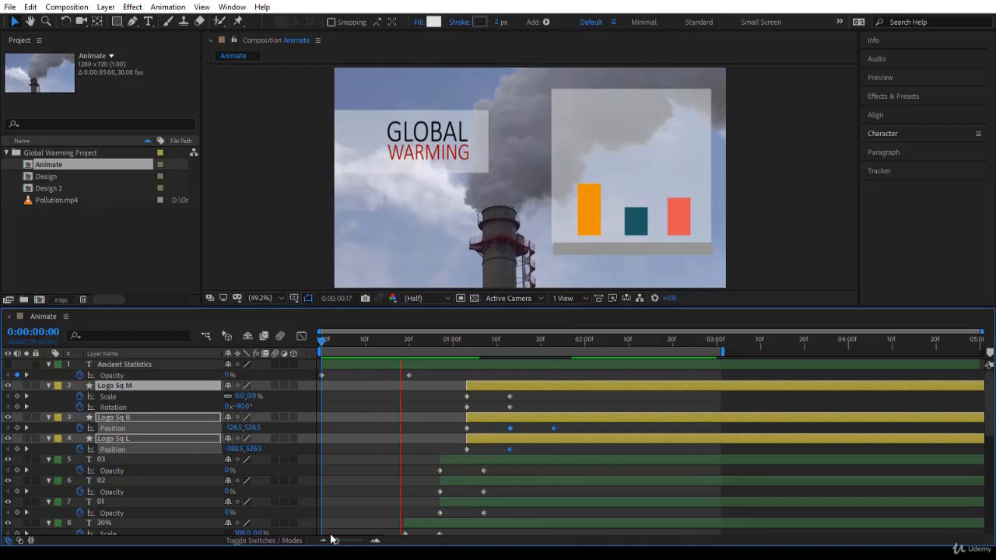
{"action": "left_click", "coordinate": [663, 352]}
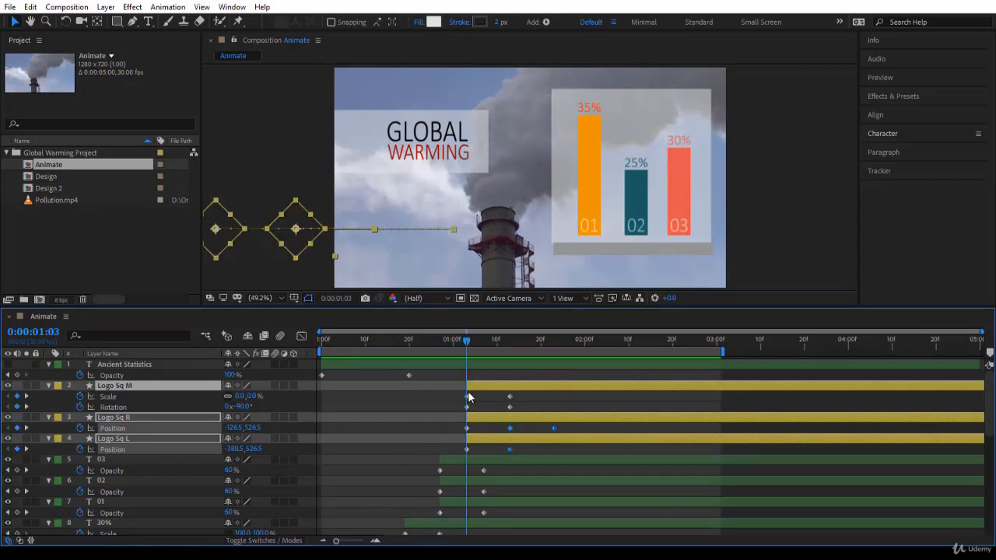
{"action": "left_click_drag", "start_coordinate": [465, 339], "coordinate": [440, 340]}
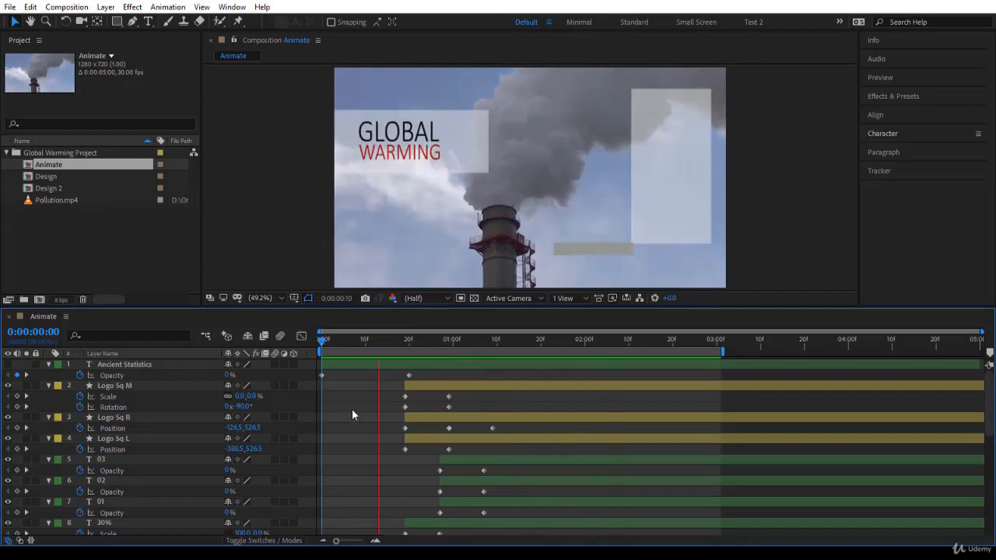
Shift the Ancient Statistics opacity fade later and play back the full sequence
{"action": "left_click", "coordinate": [388, 368]}
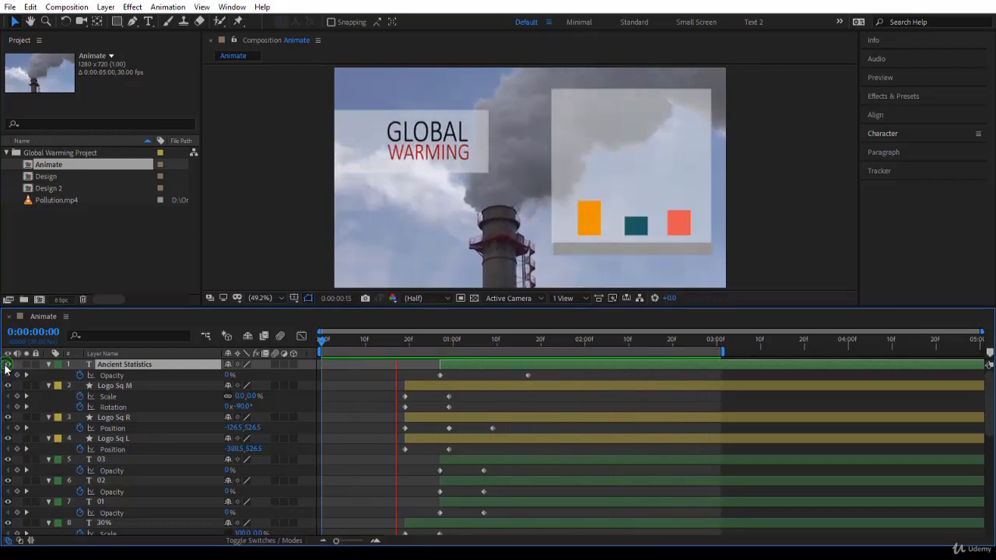
{"action": "left_click", "coordinate": [673, 339]}
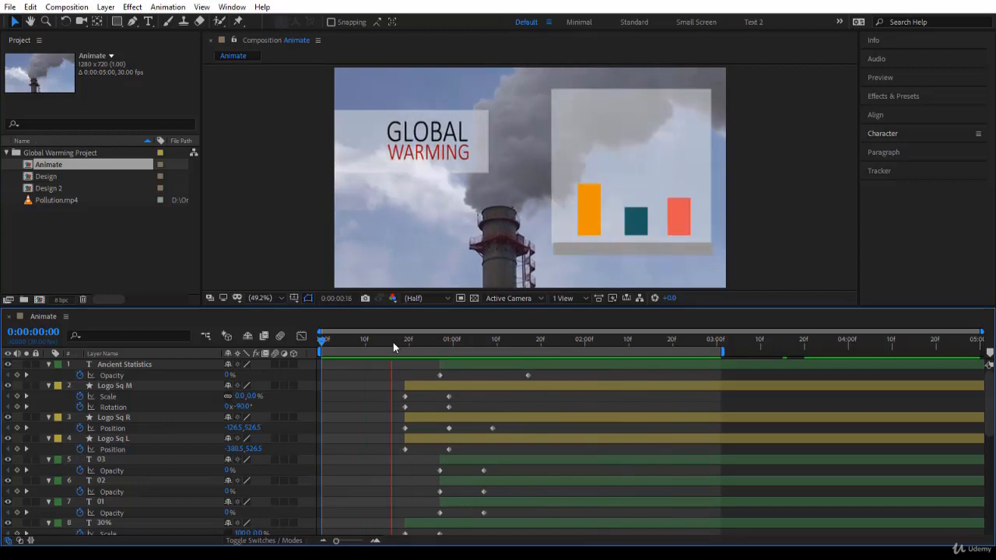
{"action": "left_click", "coordinate": [656, 340]}
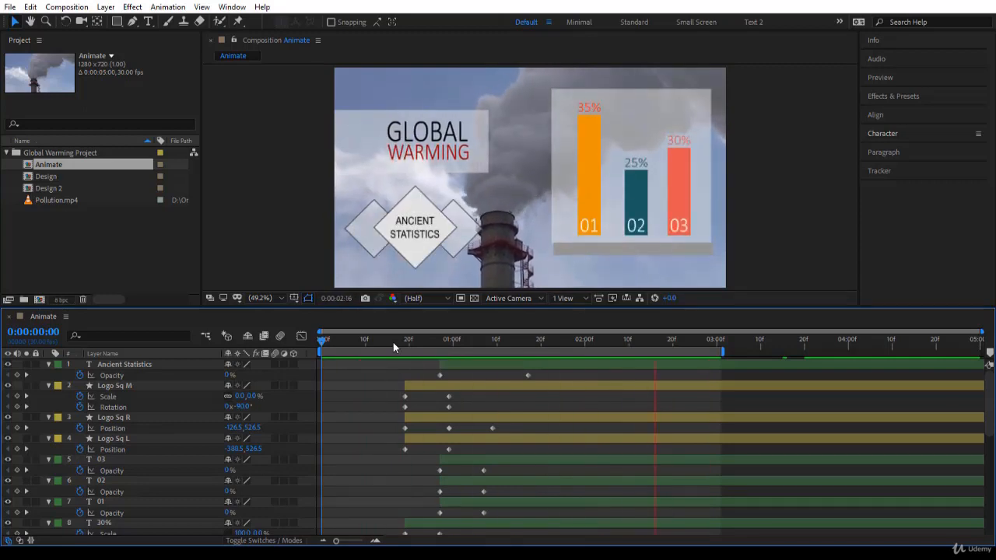